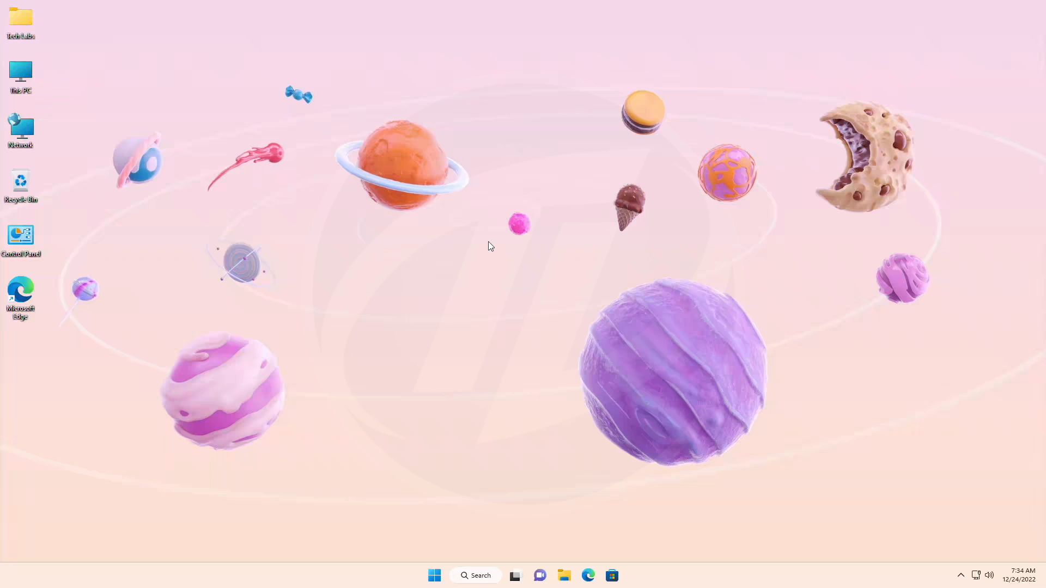
mouse_move(521, 230)
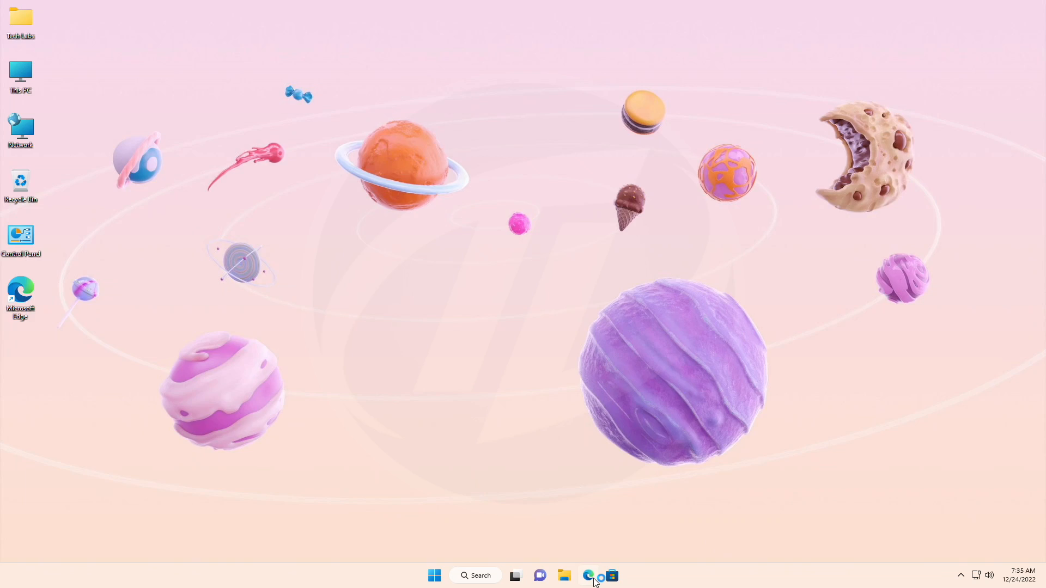
Query ProductId 9MZ95KL8MR0L on the Fast ring in Edge to return its CategoryID.
left_click(588, 575)
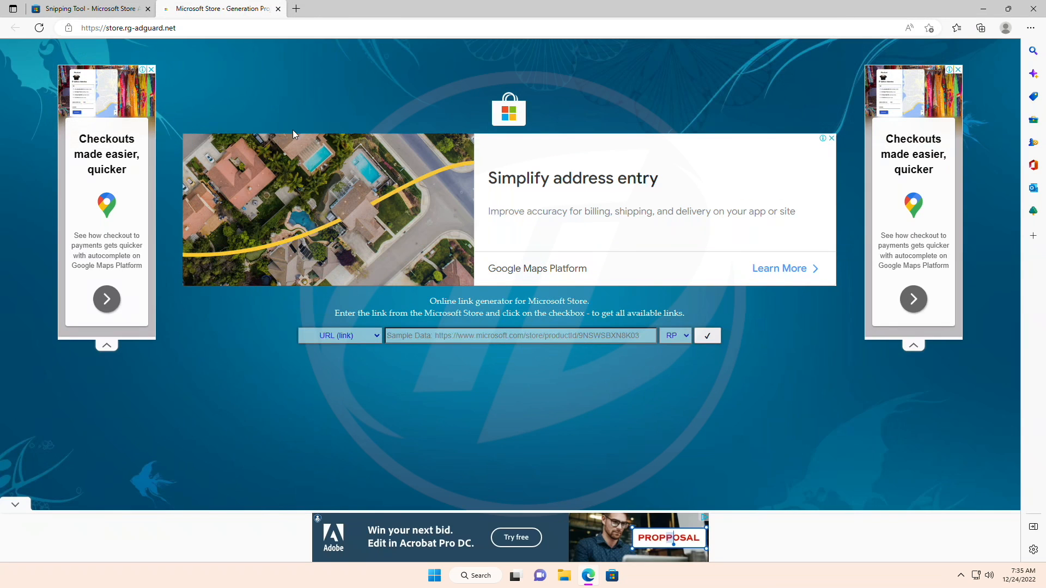
left_click(340, 336)
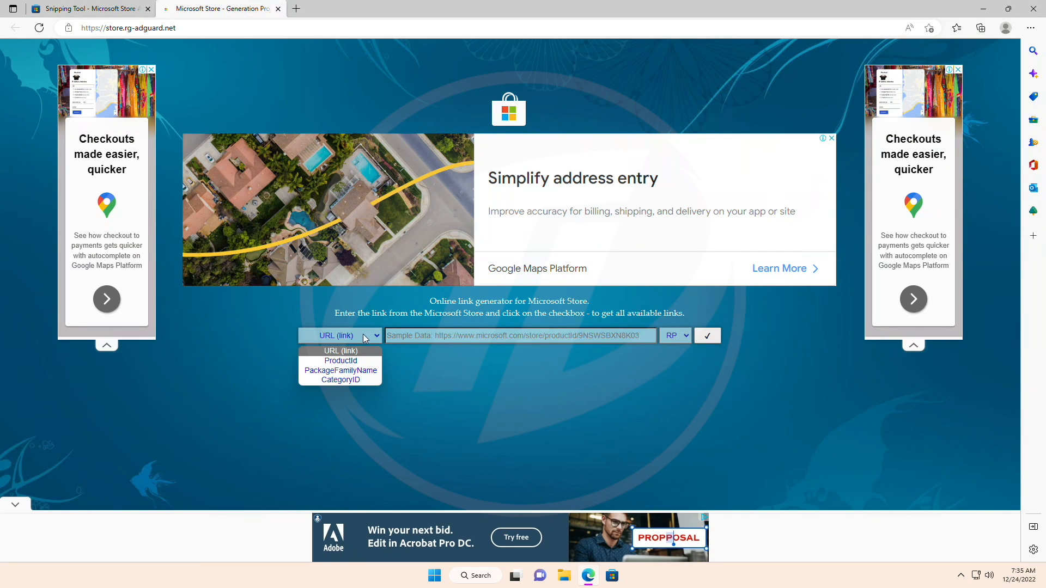
left_click(340, 361)
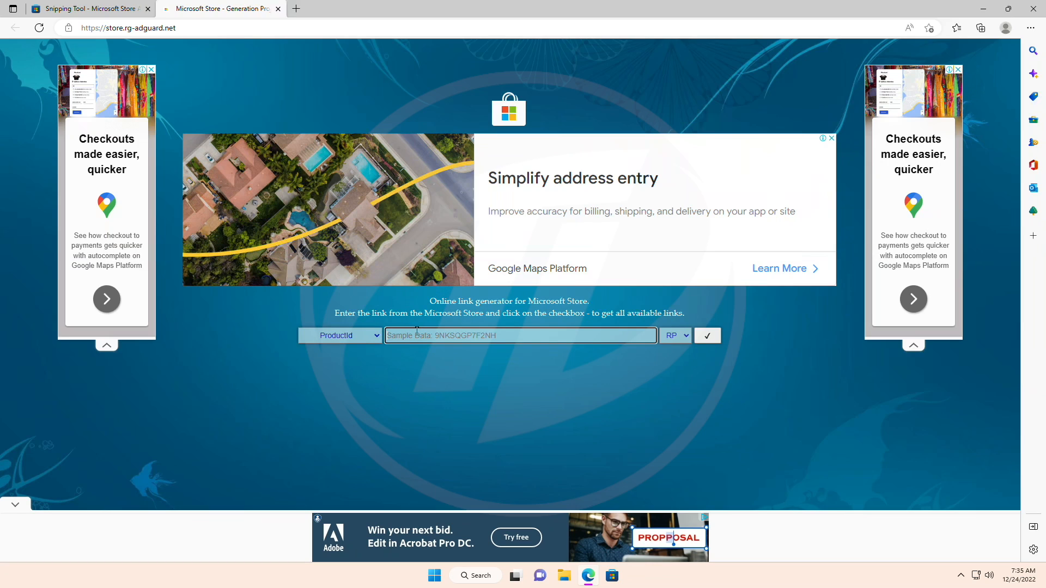
left_click(674, 335)
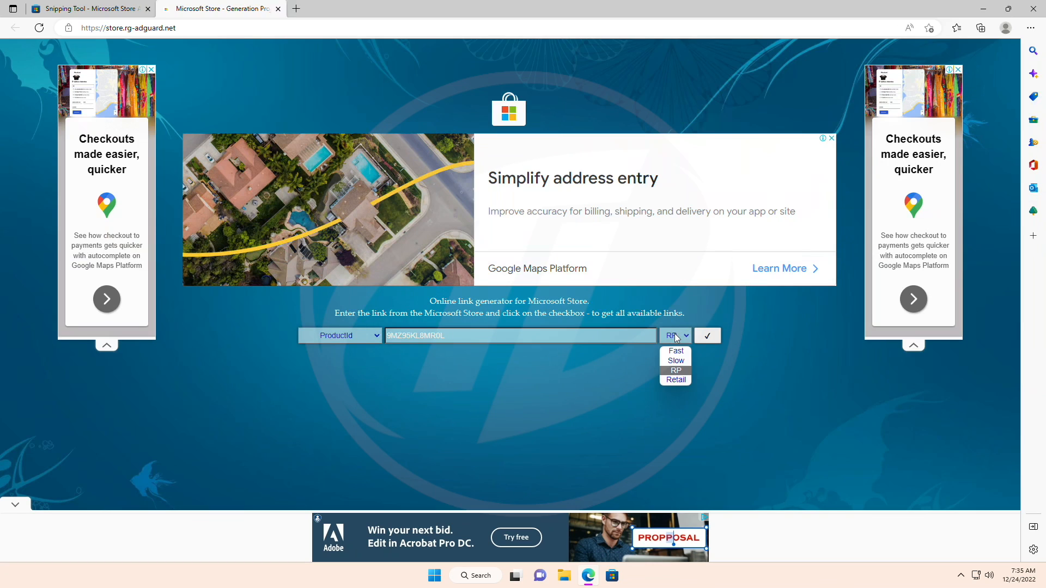
left_click(676, 350)
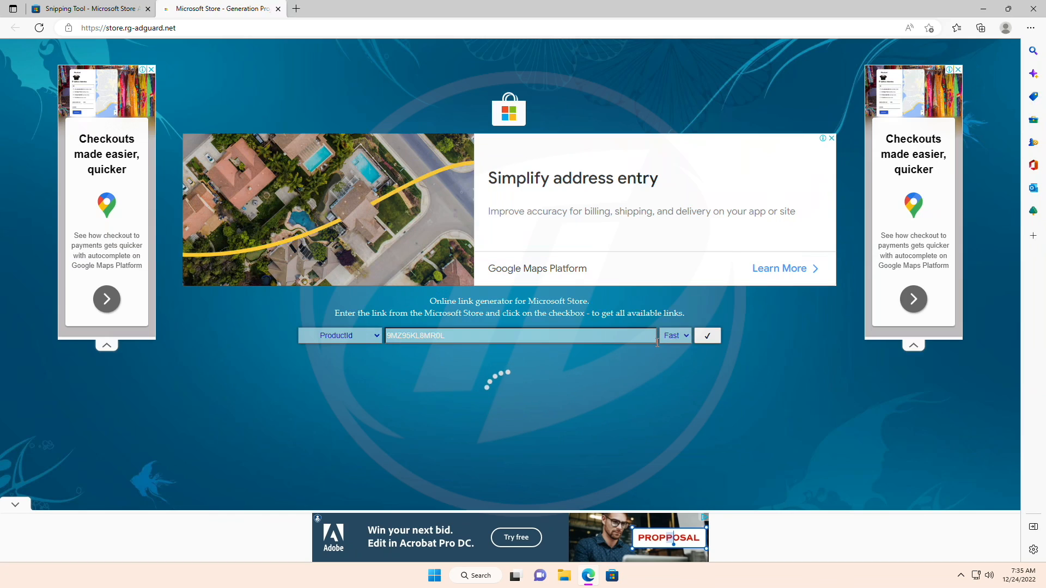
left_click(706, 335)
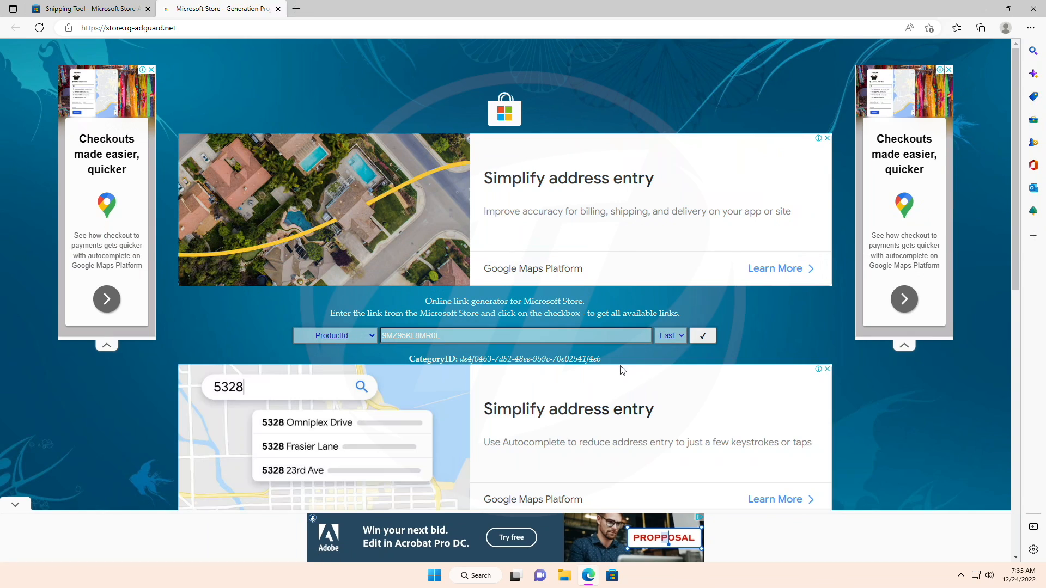
Download Microsoft.ScreenSketch_2022.2211.35.0 msixbundle and keep it despite the insecure-download warning.
left_click(702, 336)
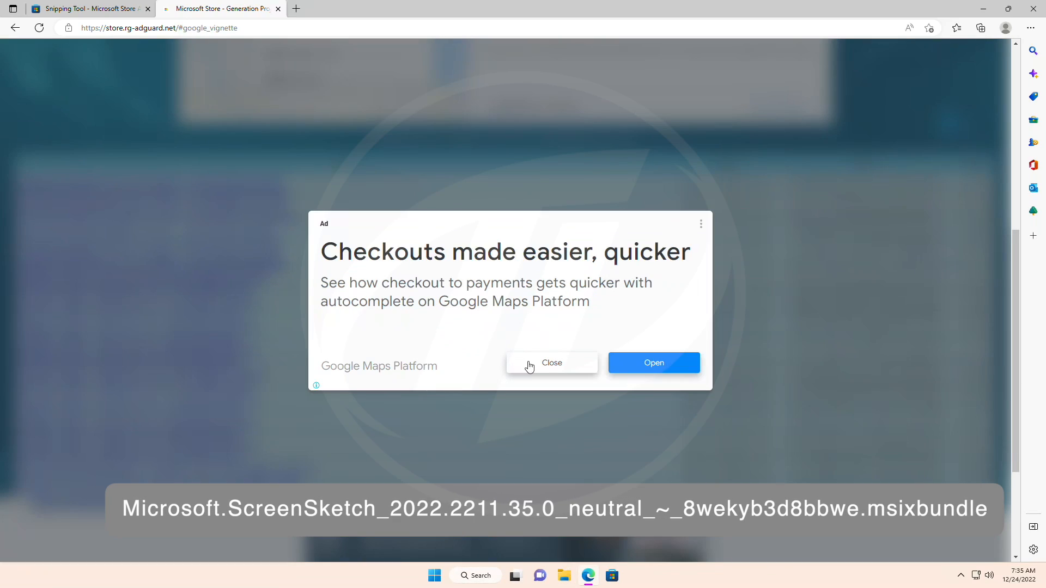
left_click(551, 363)
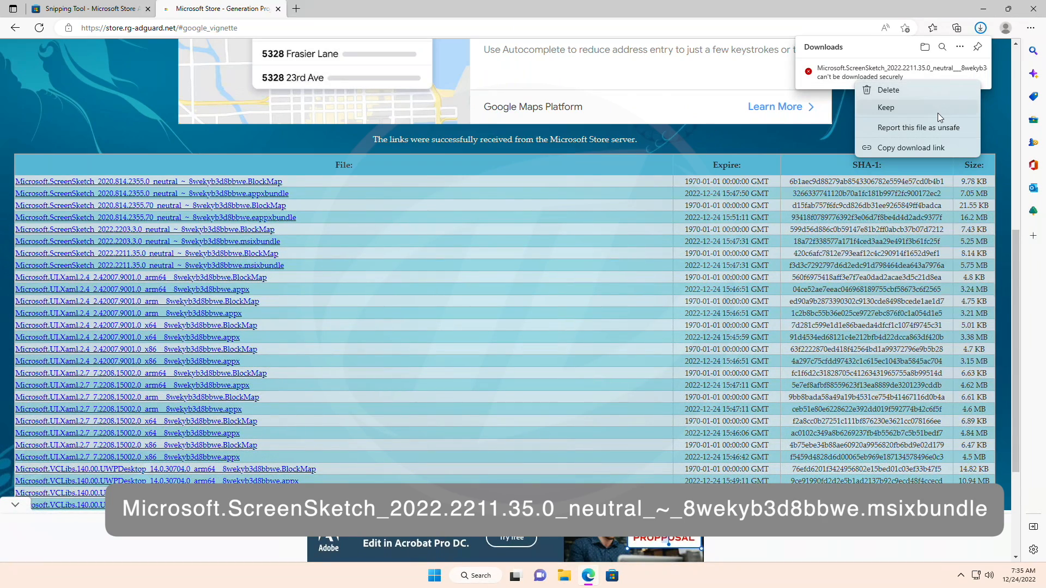
left_click(885, 108)
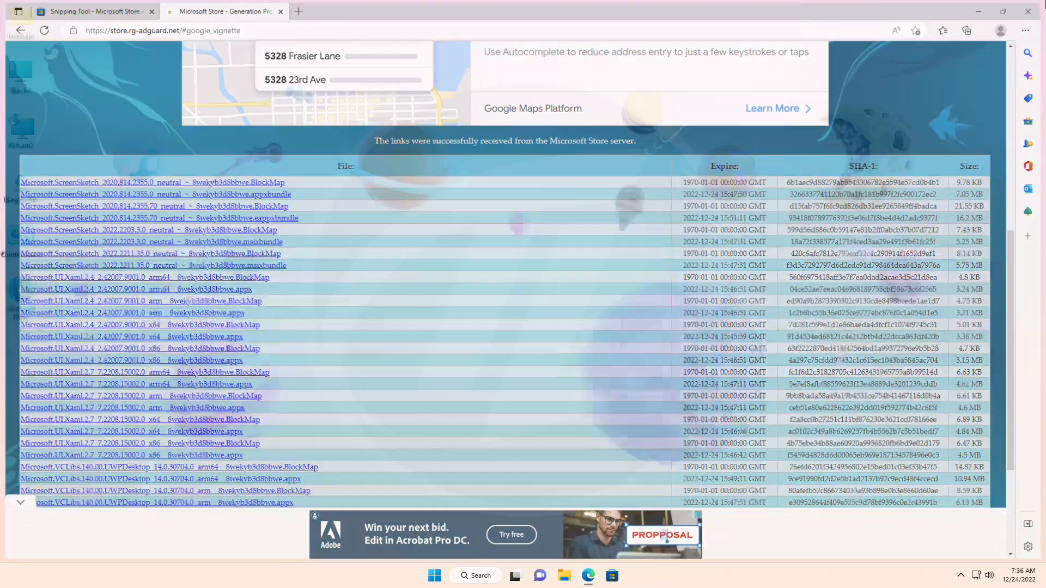
Update Snipping Tool to 11.2211.35.0 from the bundle and switch it to Record mode.
left_click(514, 575)
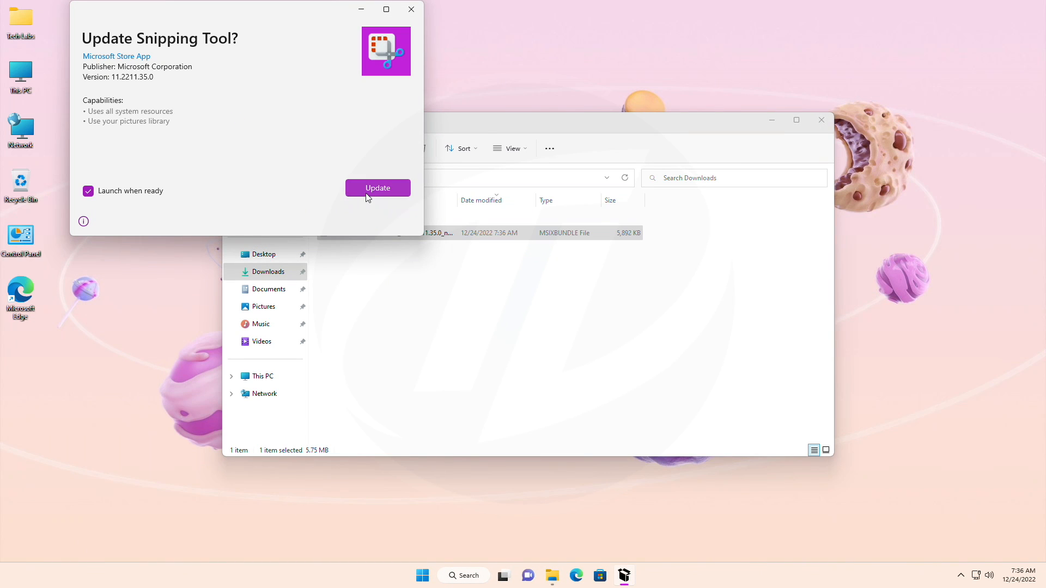
left_click(378, 188)
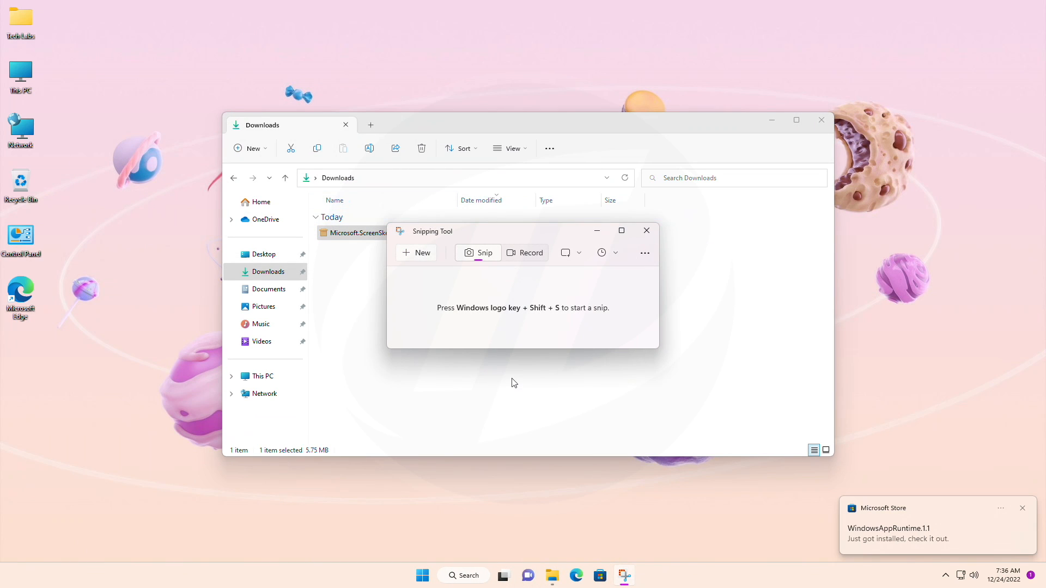
left_click(526, 252)
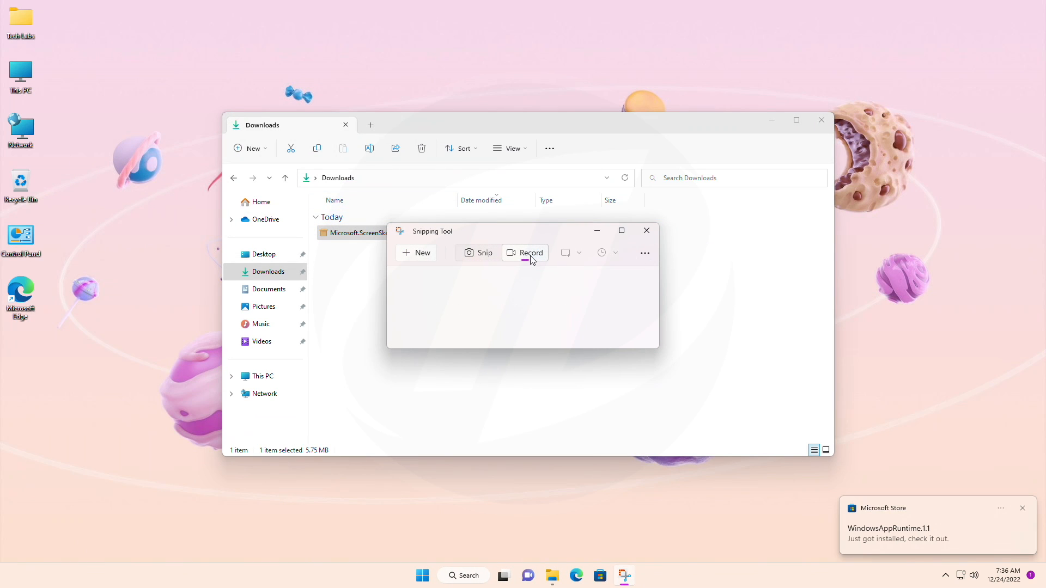